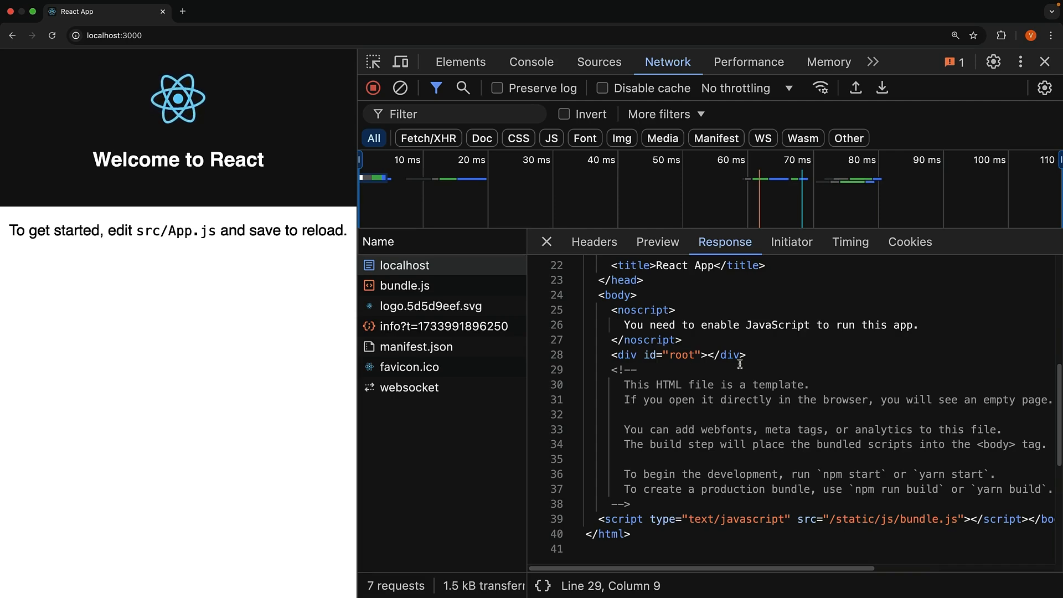
# Step: Select bundle.js in the Network list to show its webpack bootstrap code
pyautogui.click(612, 355)
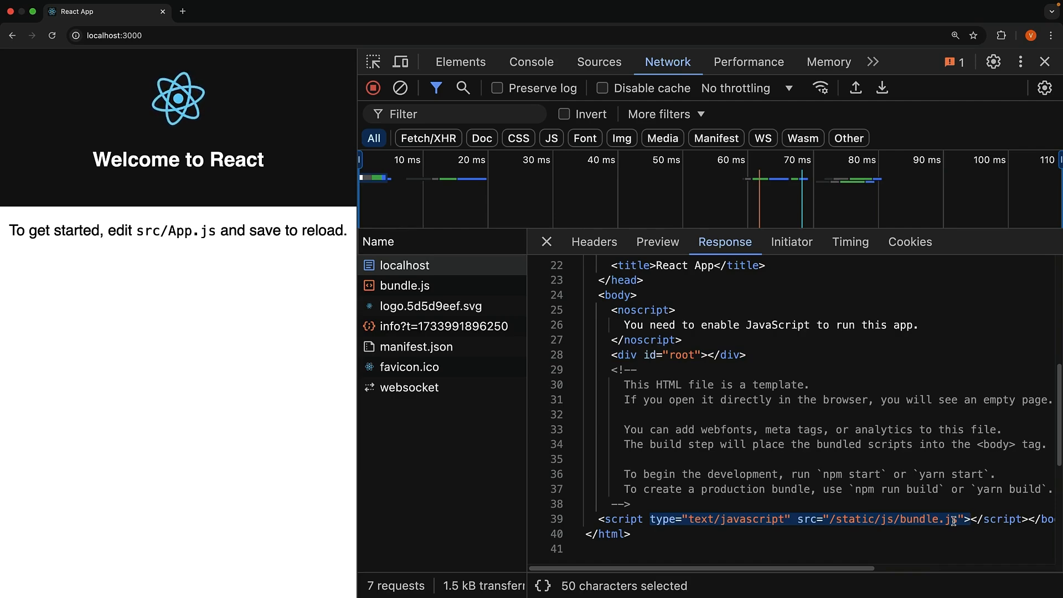
pyautogui.click(404, 285)
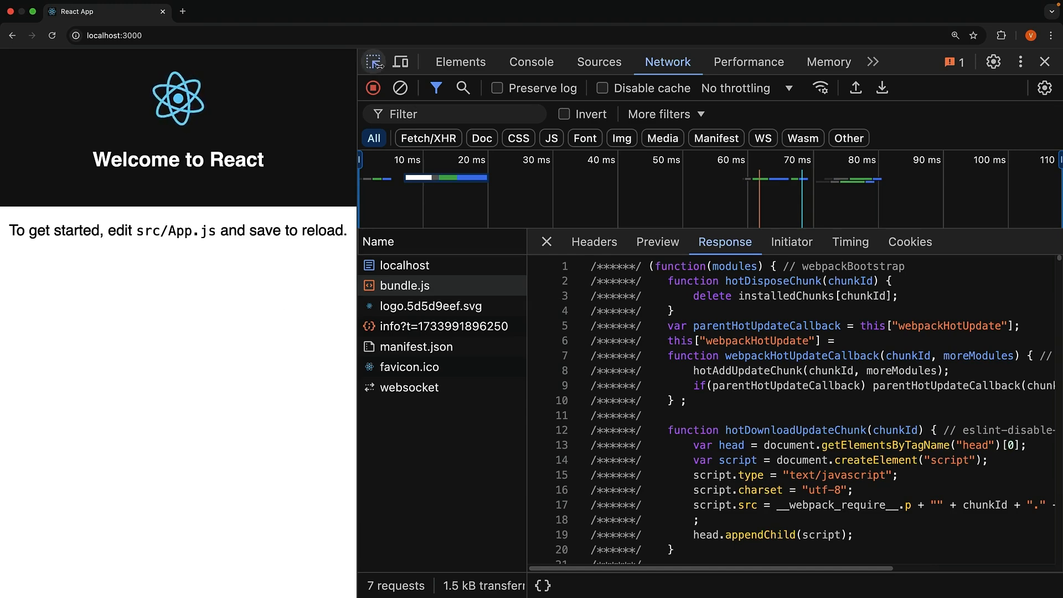
# Step: In the Elements panel, select the logo image and intro paragraph inside the root div
pyautogui.click(460, 62)
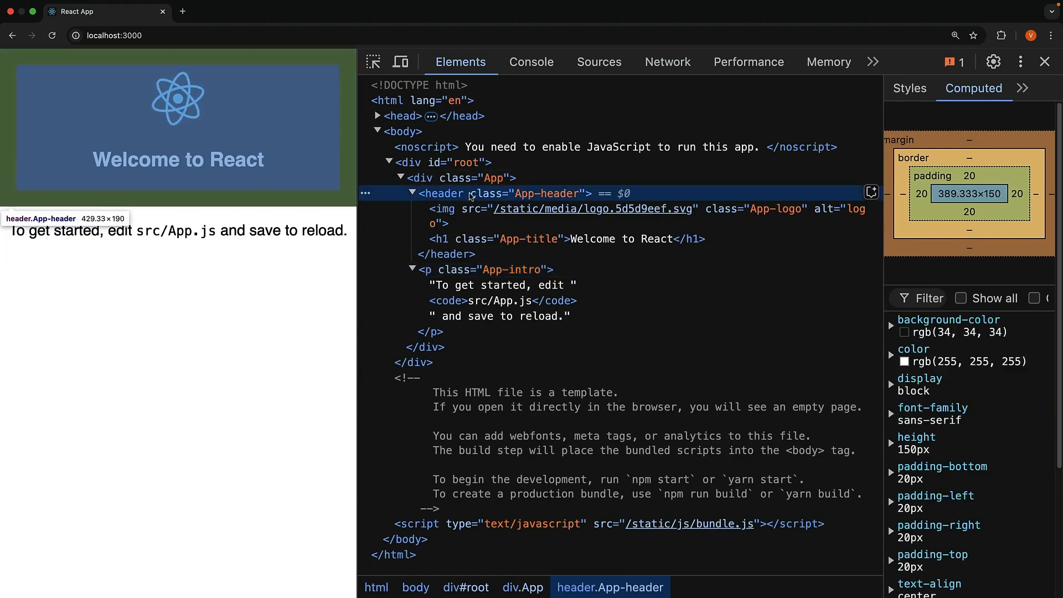
pyautogui.click(448, 208)
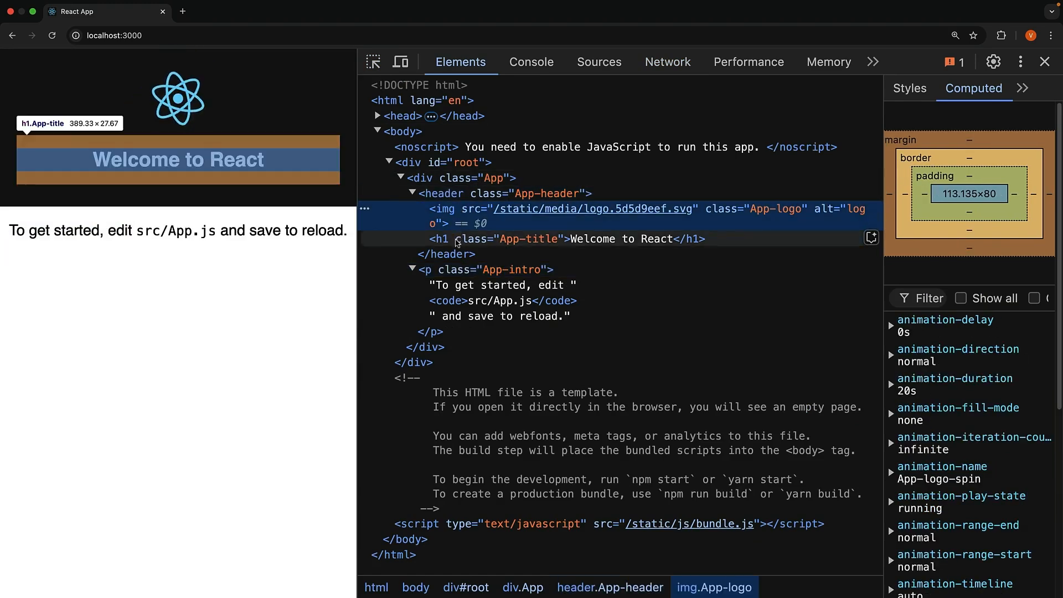
pyautogui.click(455, 269)
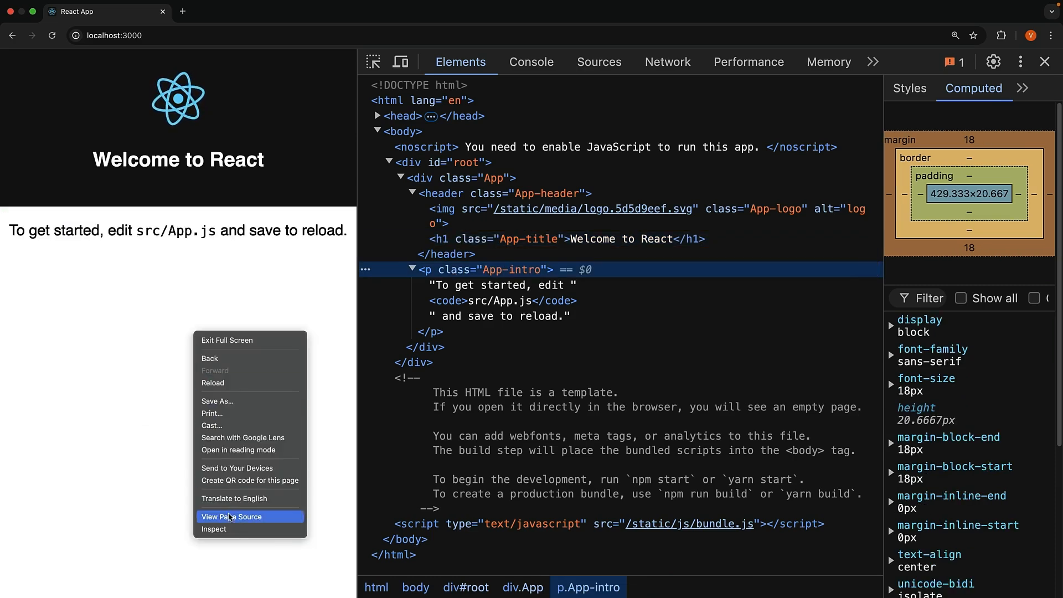
pyautogui.click(231, 516)
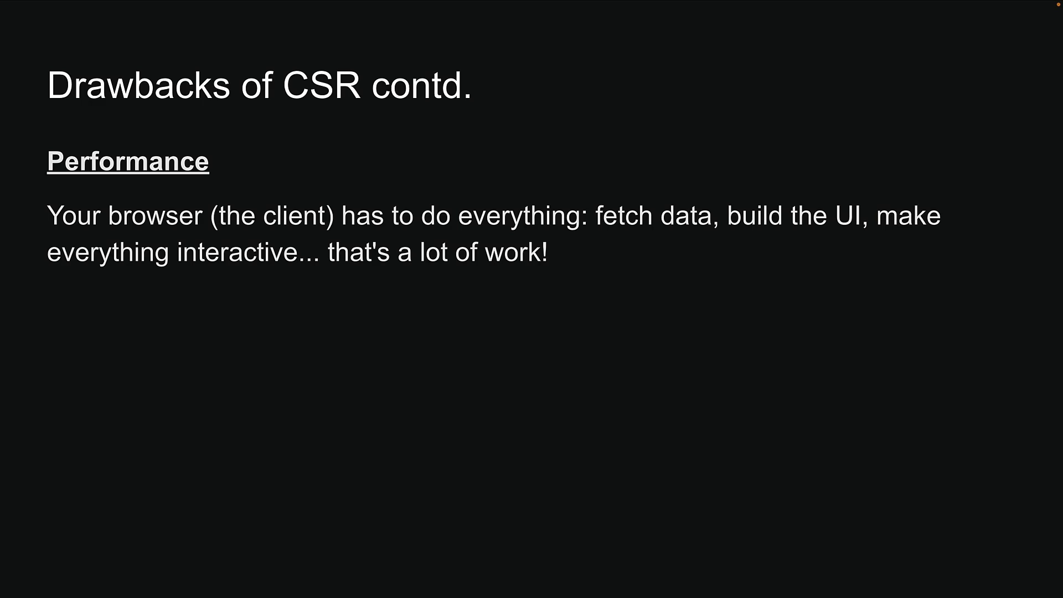
# Step: Reveal the bullet about users facing a blank screen or loading spinner
pyautogui.press('right')
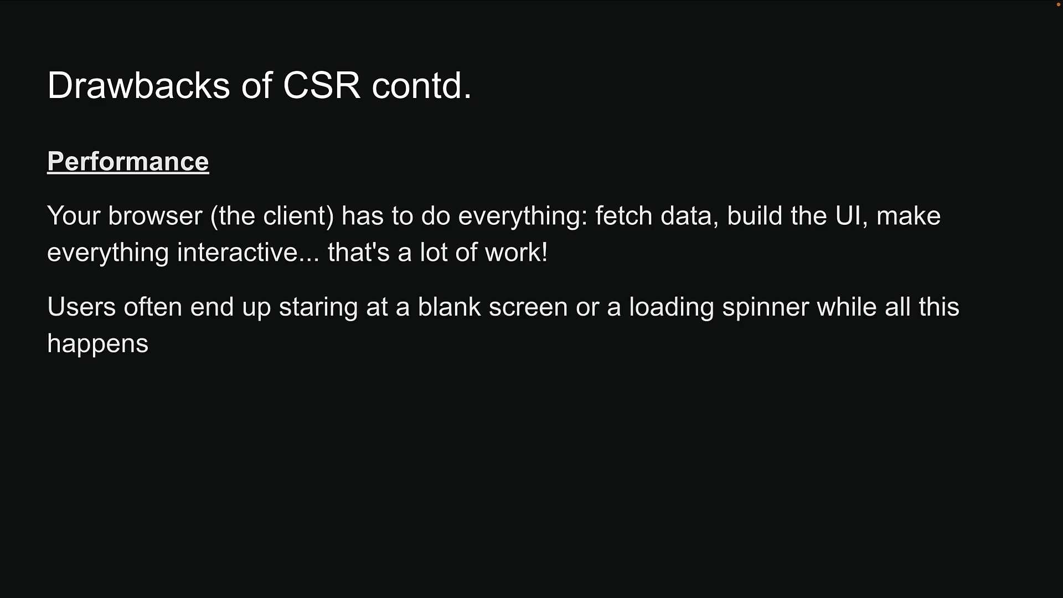